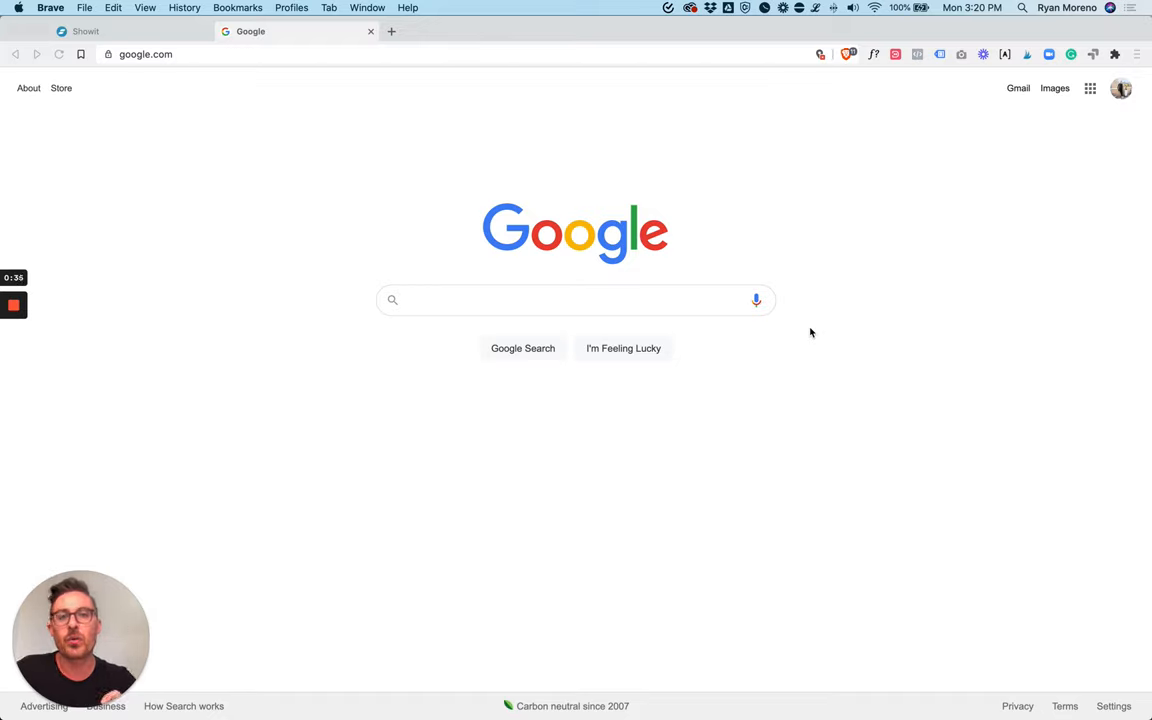
mouse_move(350, 100)
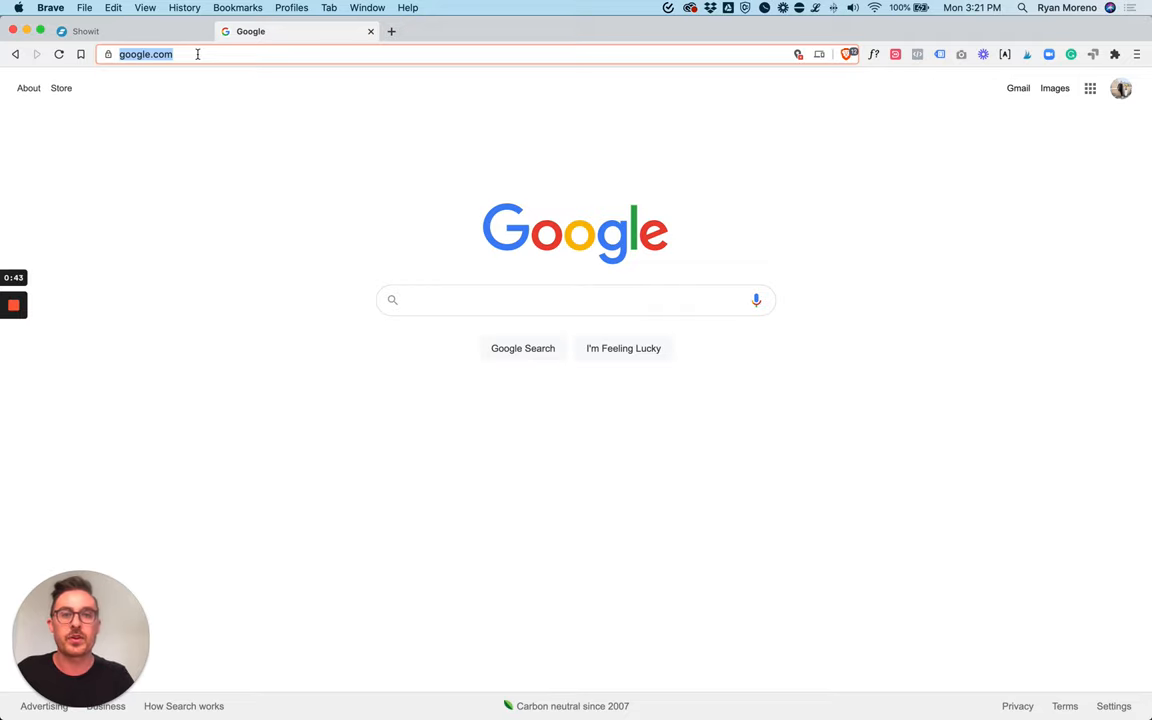
Enter 'an' in the Brave address bar to load analytics.google.com.
type("analytics.")
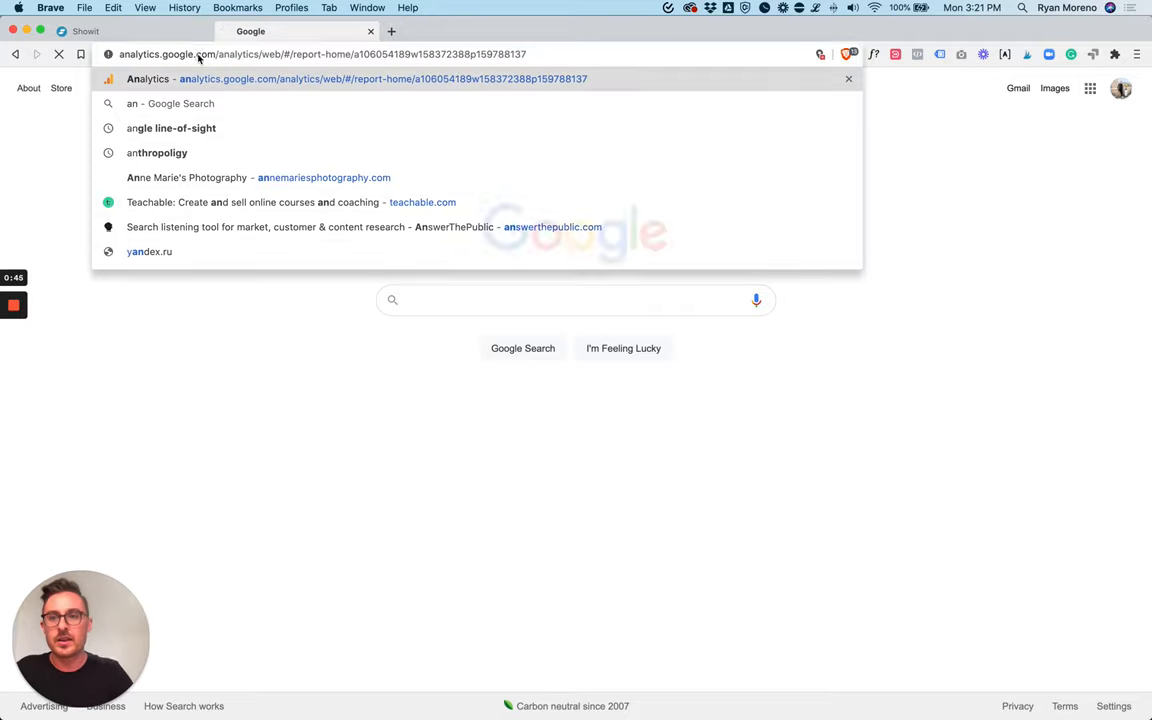
Load Google Analytics, go to Admin, and expand the property's Tracking Info.
left_click(383, 79)
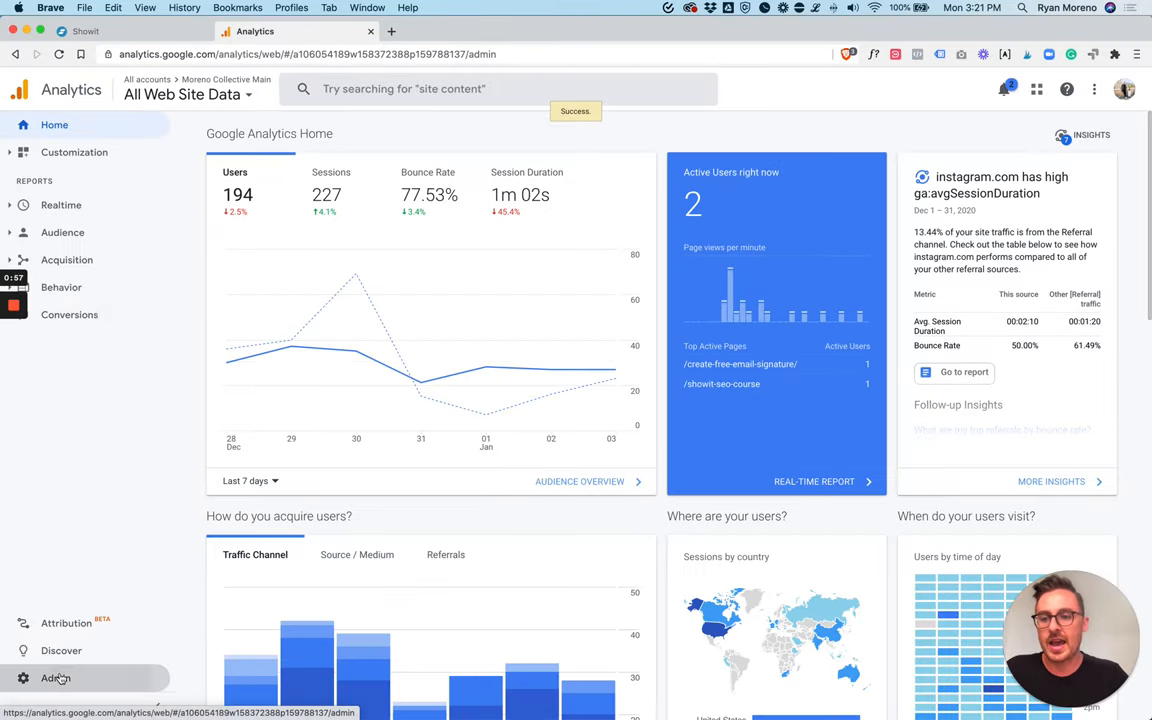
left_click(55, 678)
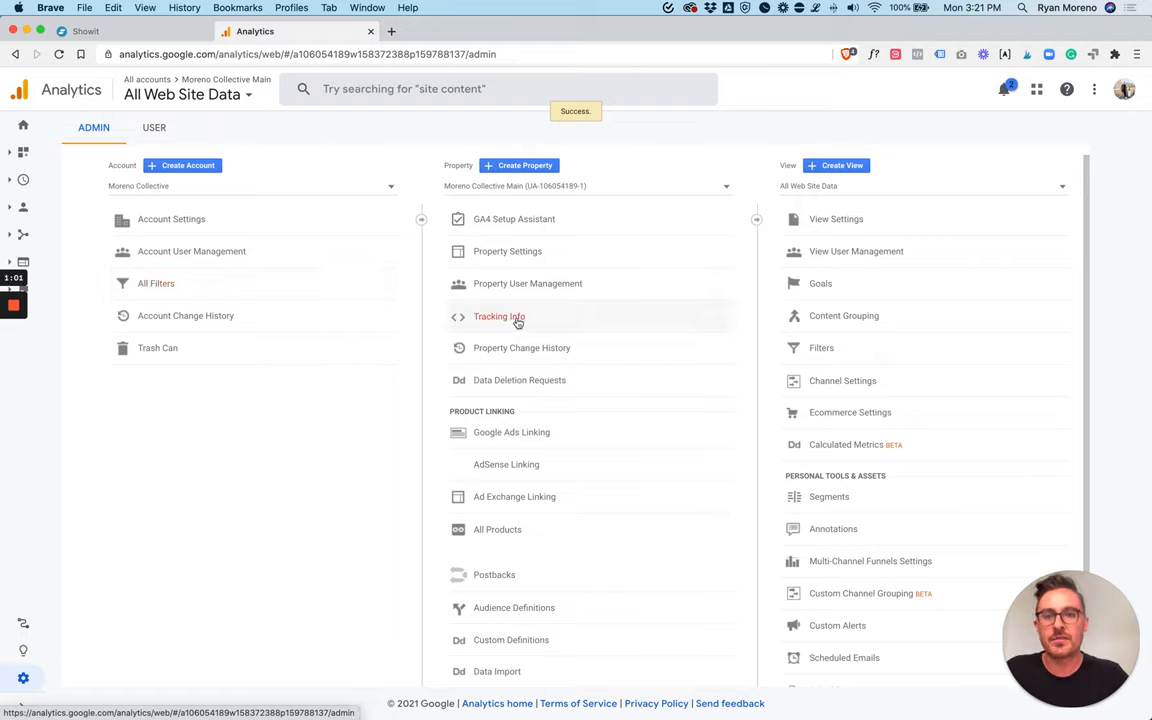
left_click(498, 316)
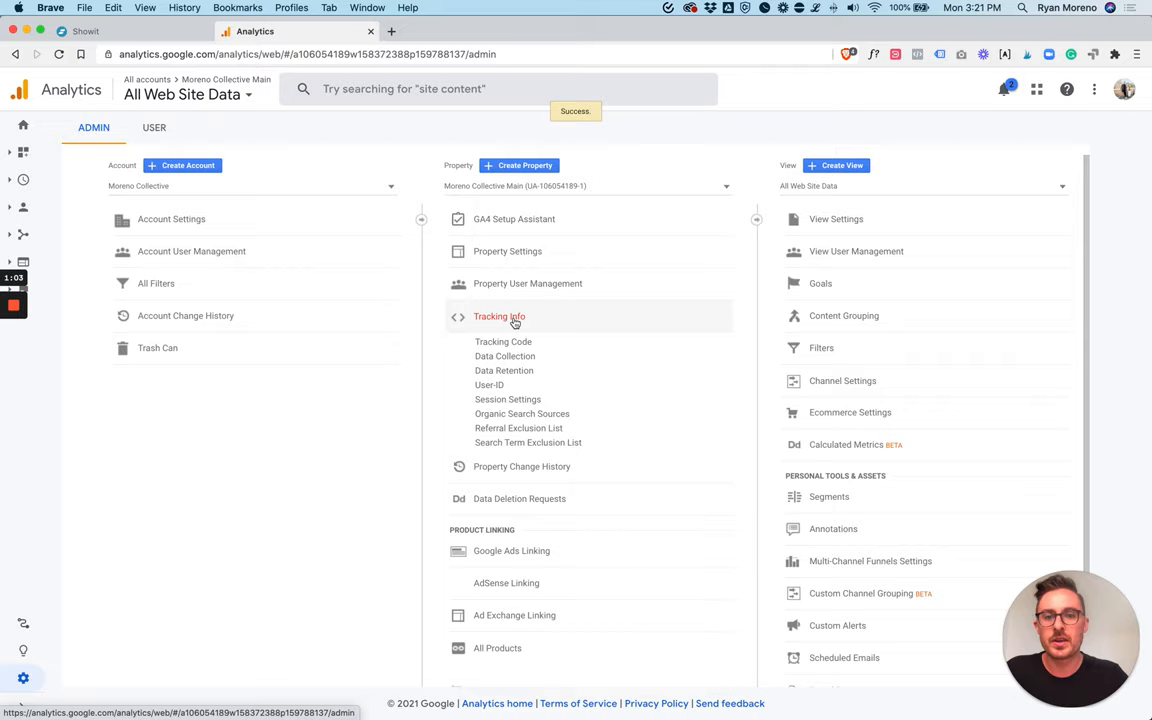
left_click(503, 341)
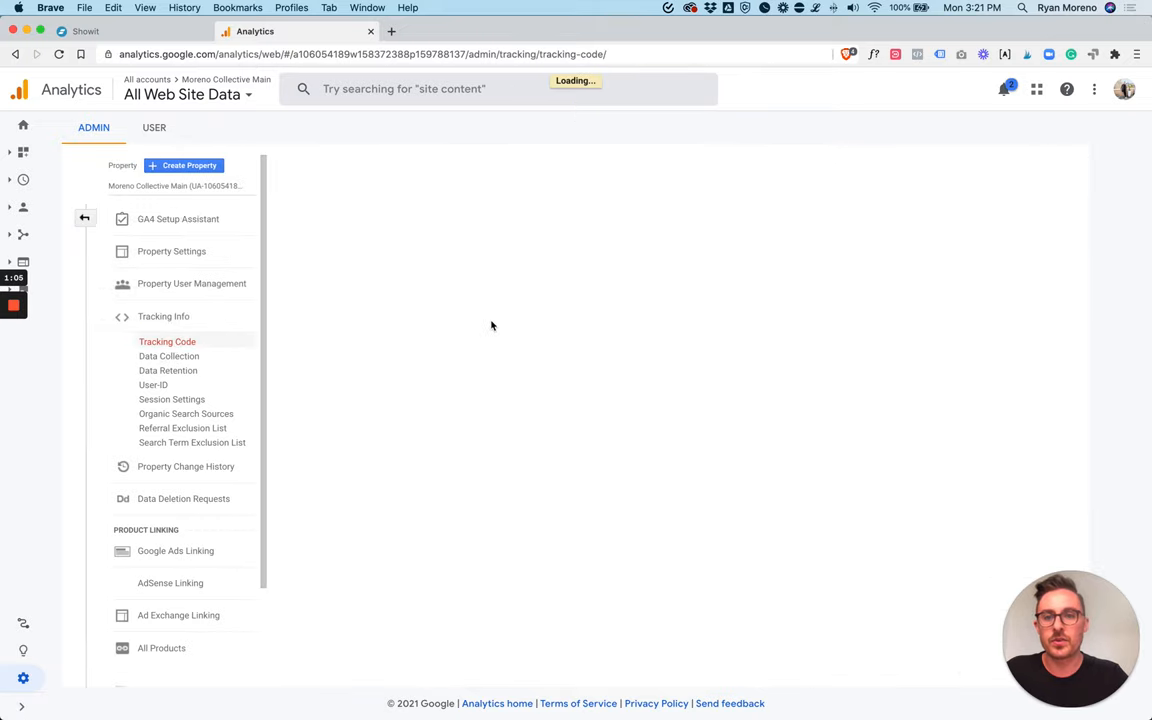
mouse_move(491, 331)
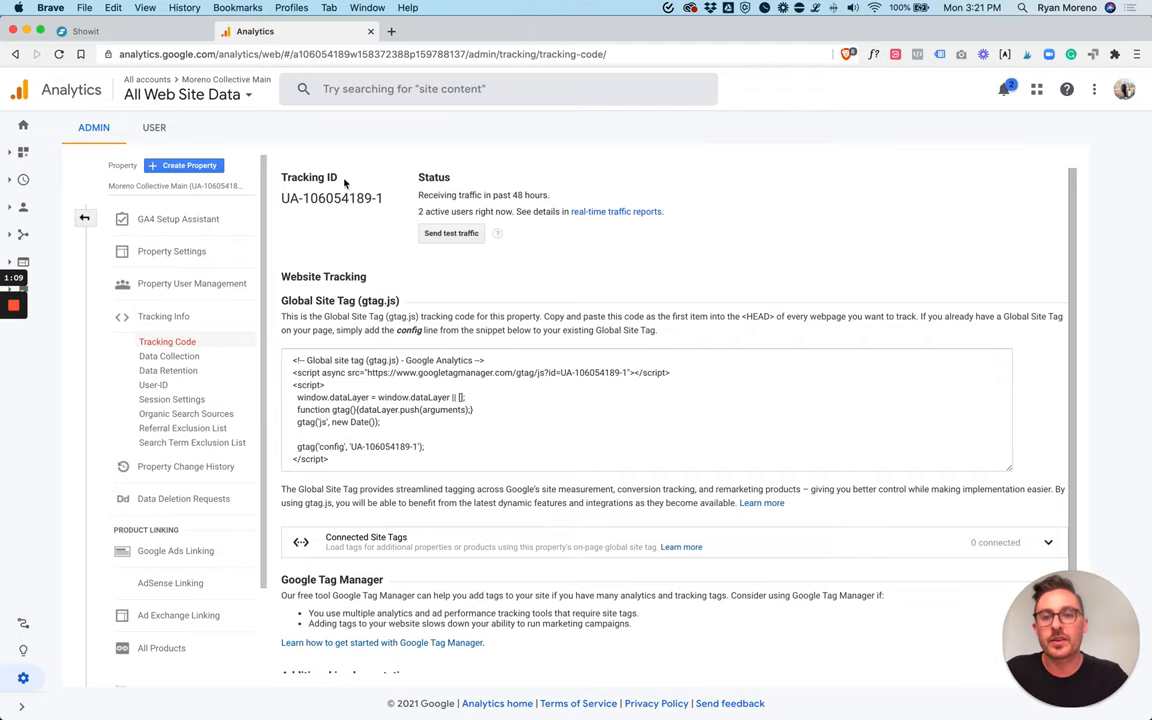
mouse_move(396, 135)
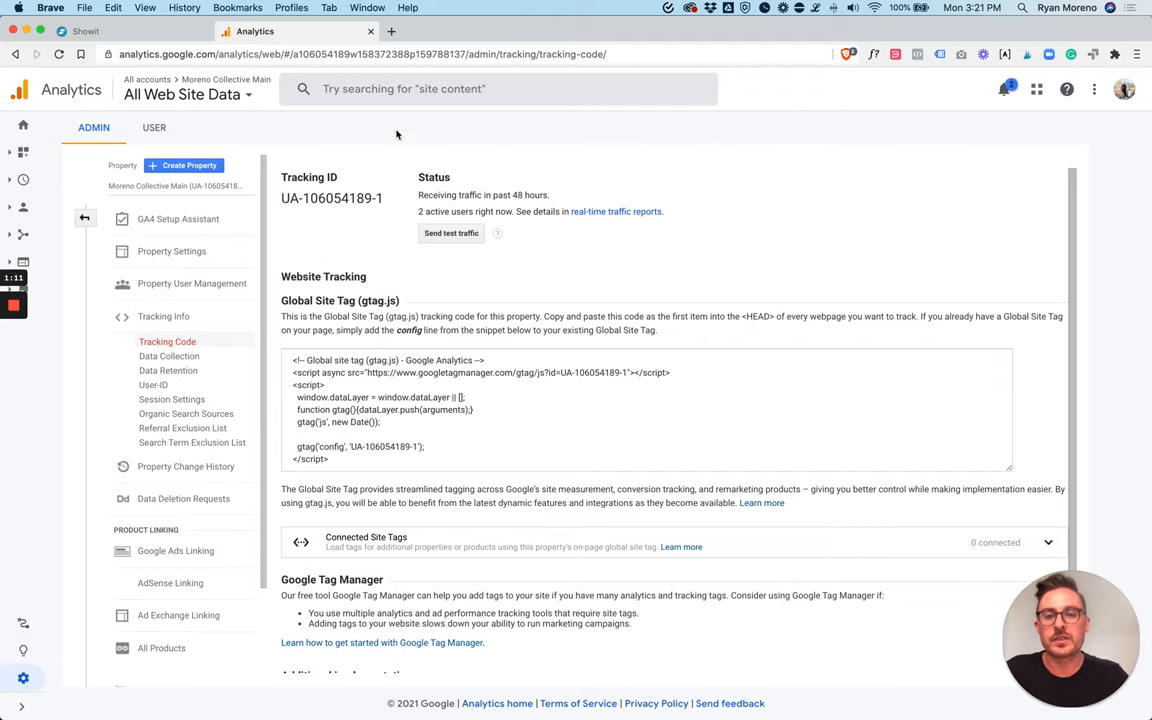
mouse_move(483, 261)
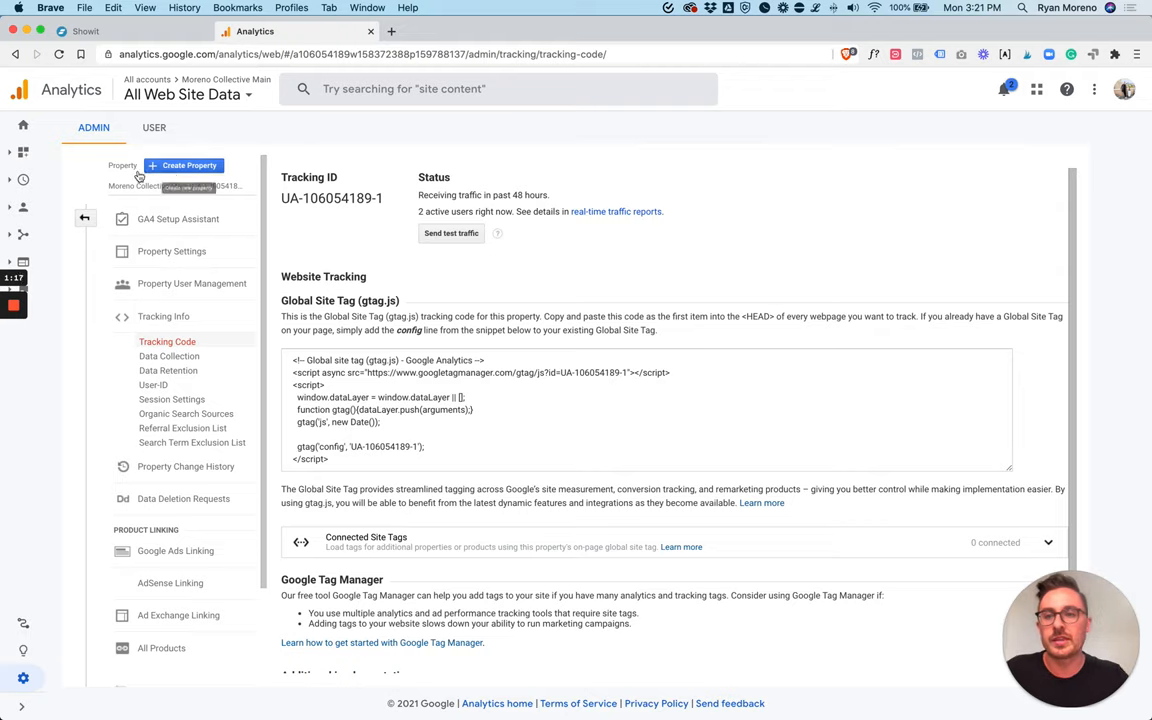
left_click(85, 218)
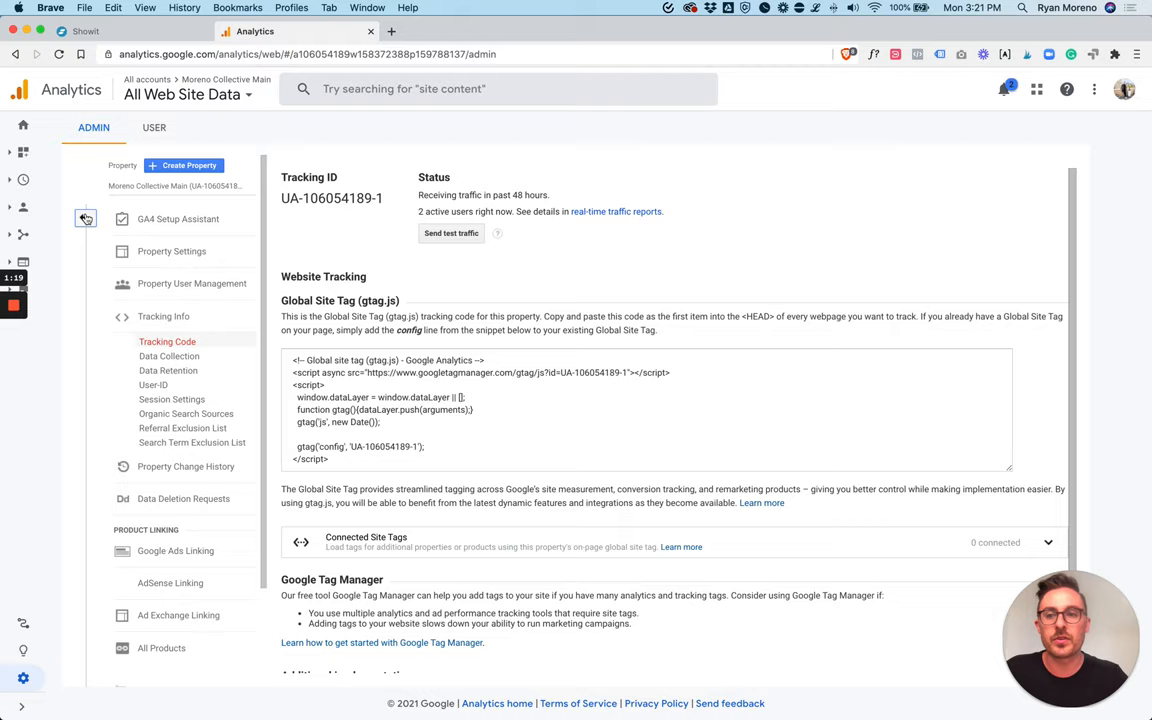
left_click(85, 218)
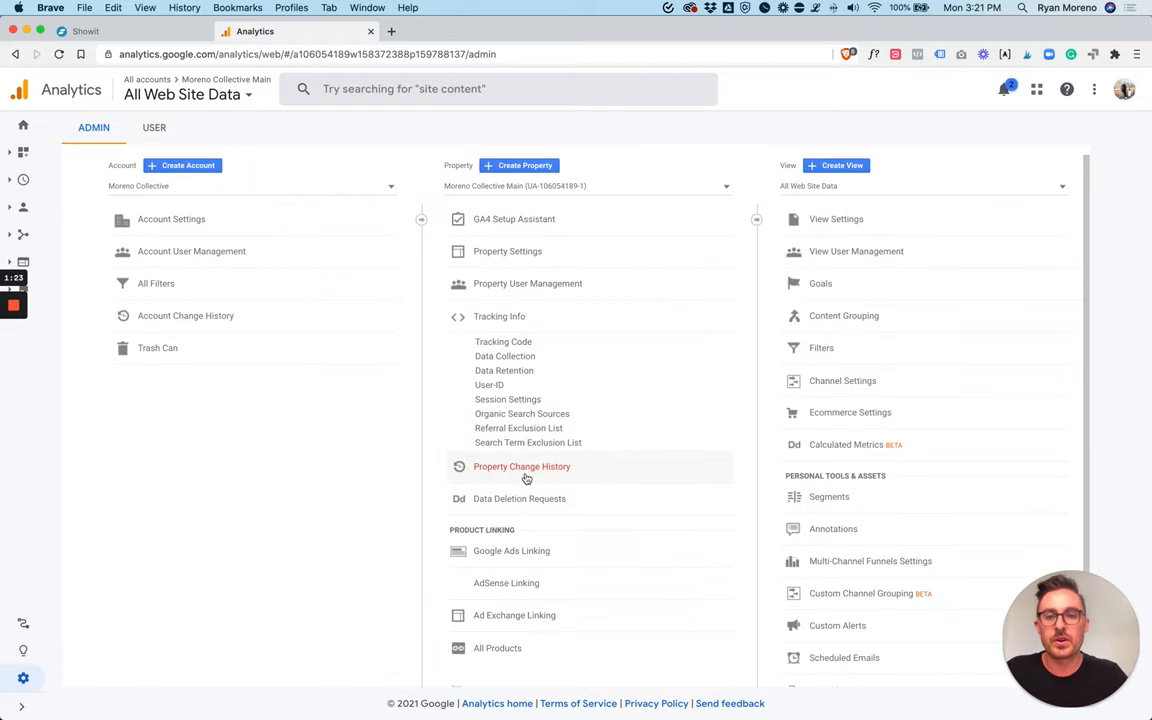
left_click(503, 341)
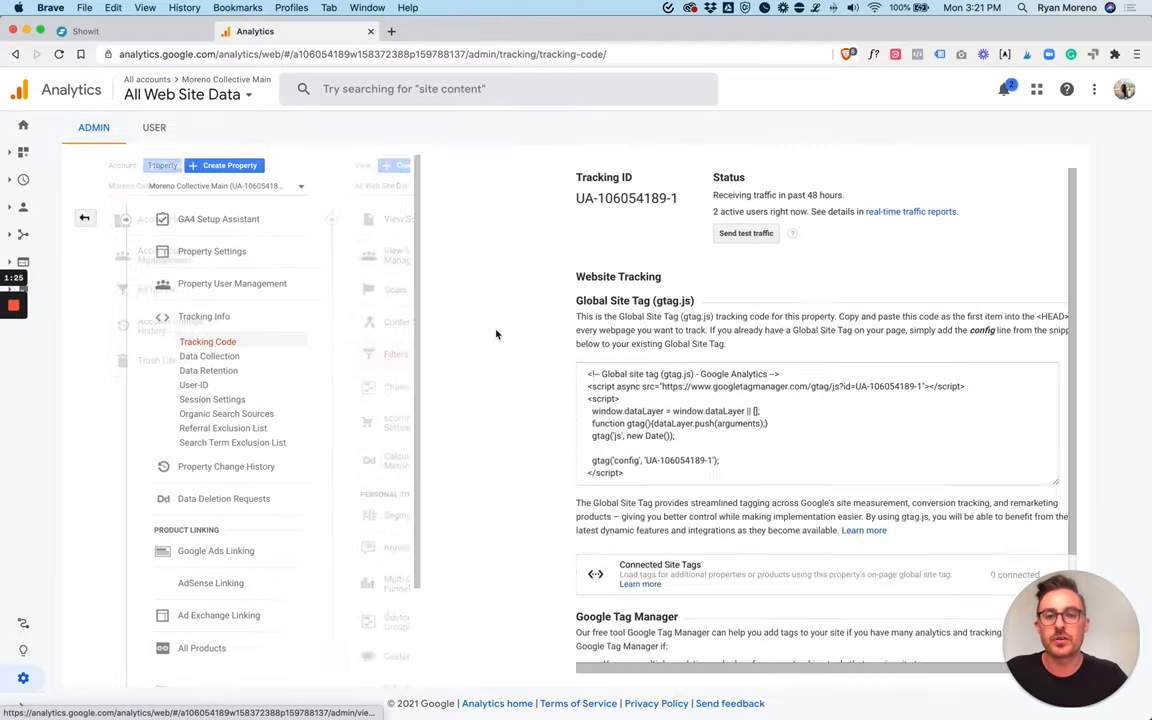
left_click(85, 217)
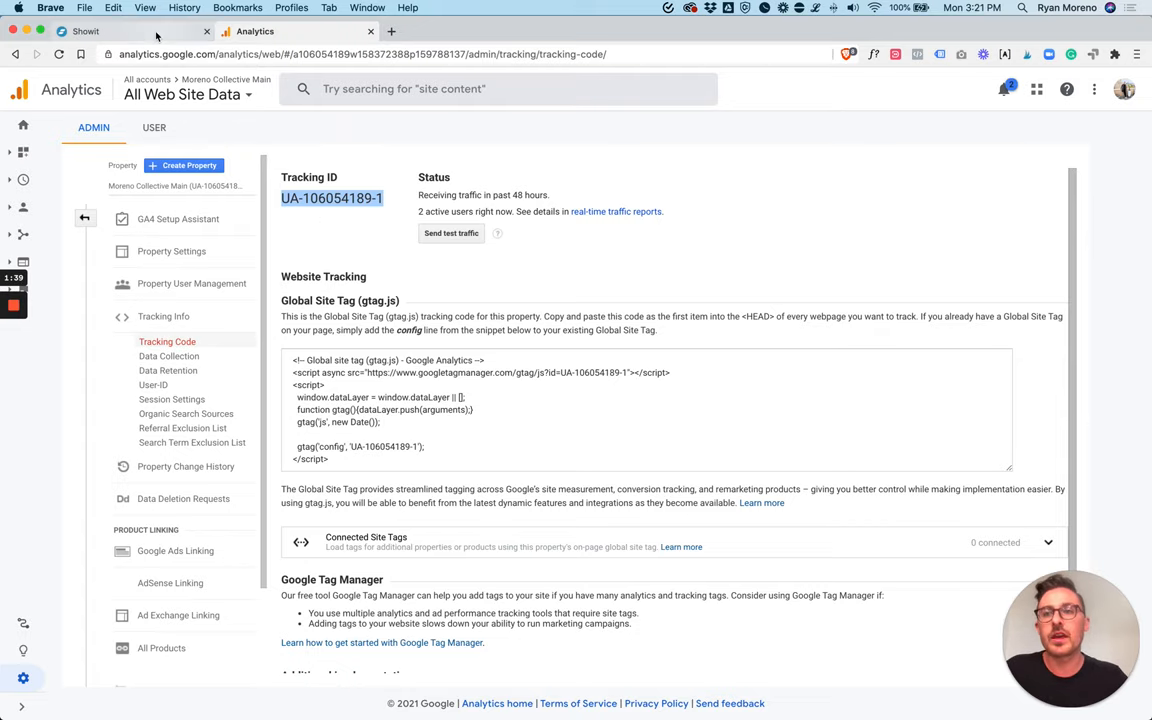
Switch to the Showit editor for the Moreno Collective 2020 site.
left_click(86, 31)
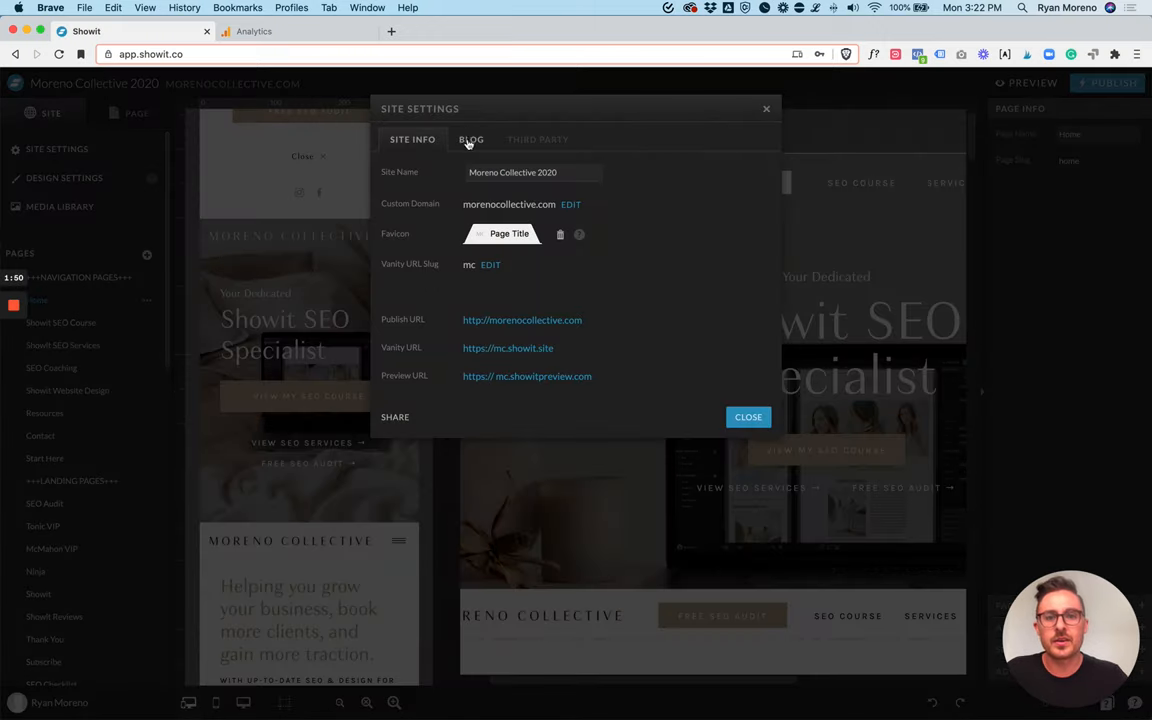
left_click(538, 139)
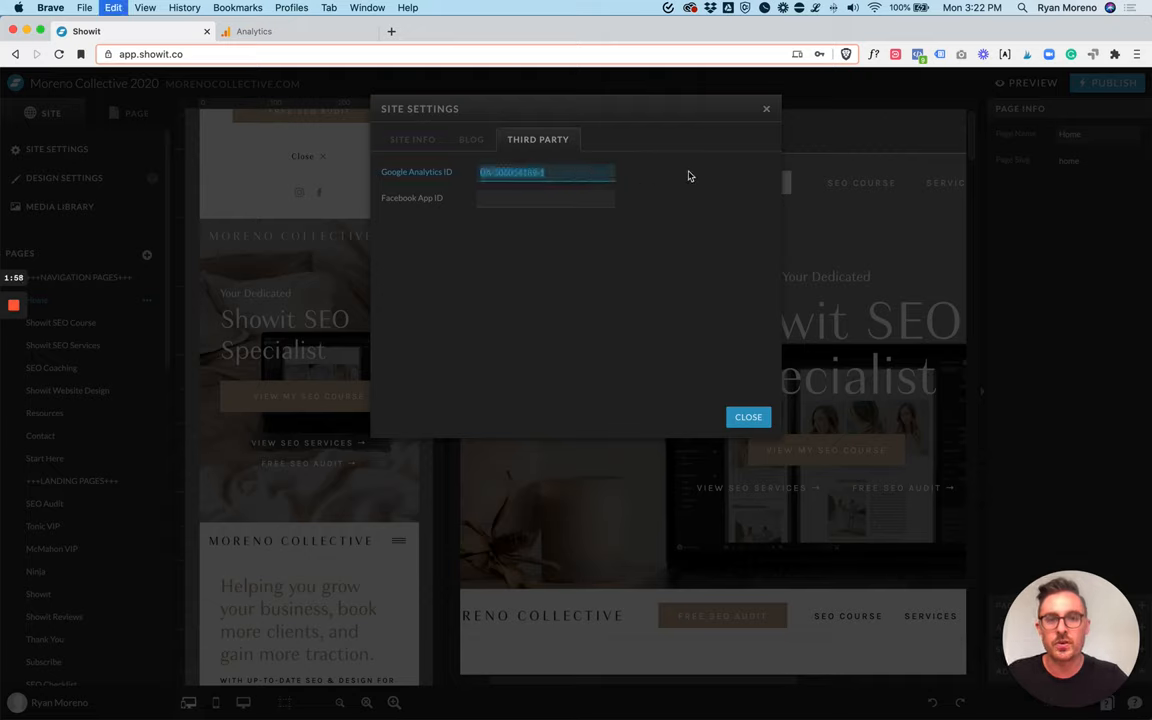
type("UA-106054189-1")
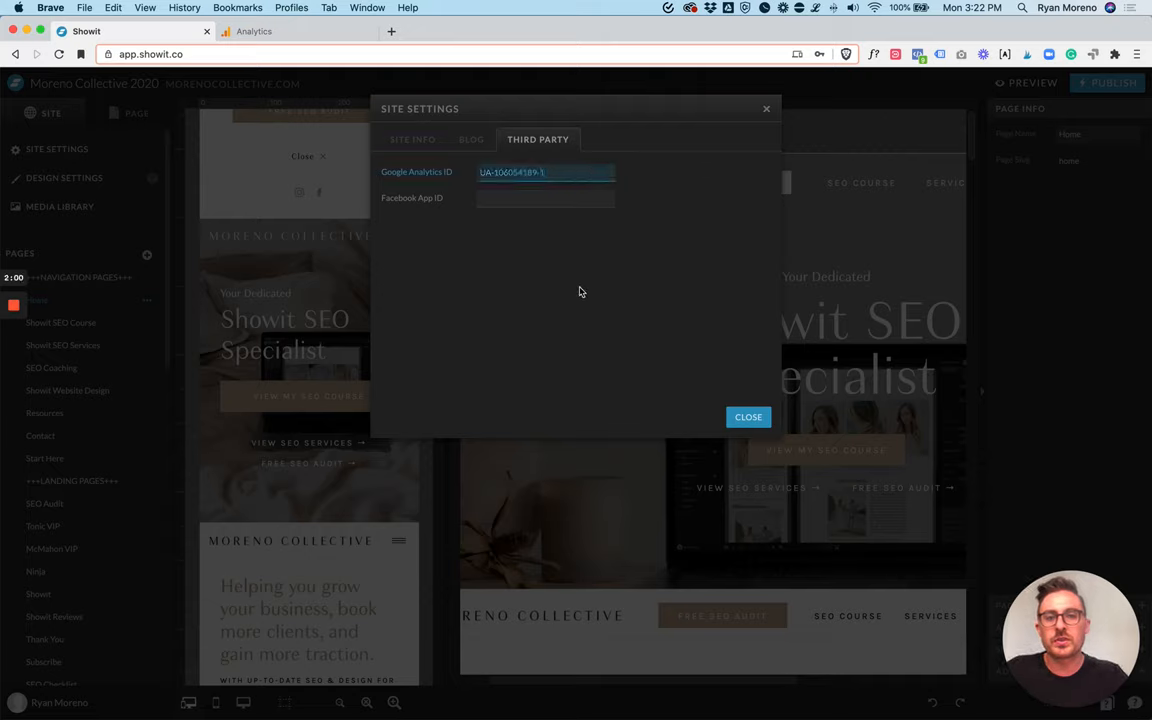
mouse_move(748, 417)
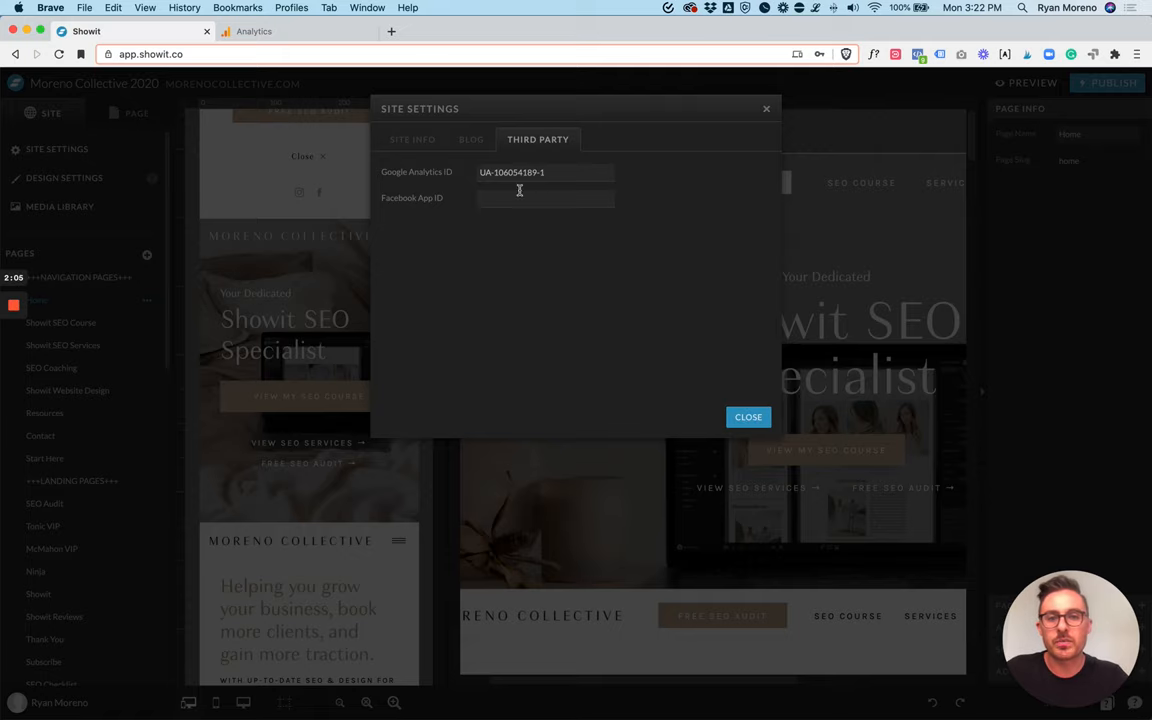
Close Site Settings and publish the site to morenocollective.com.
left_click(748, 417)
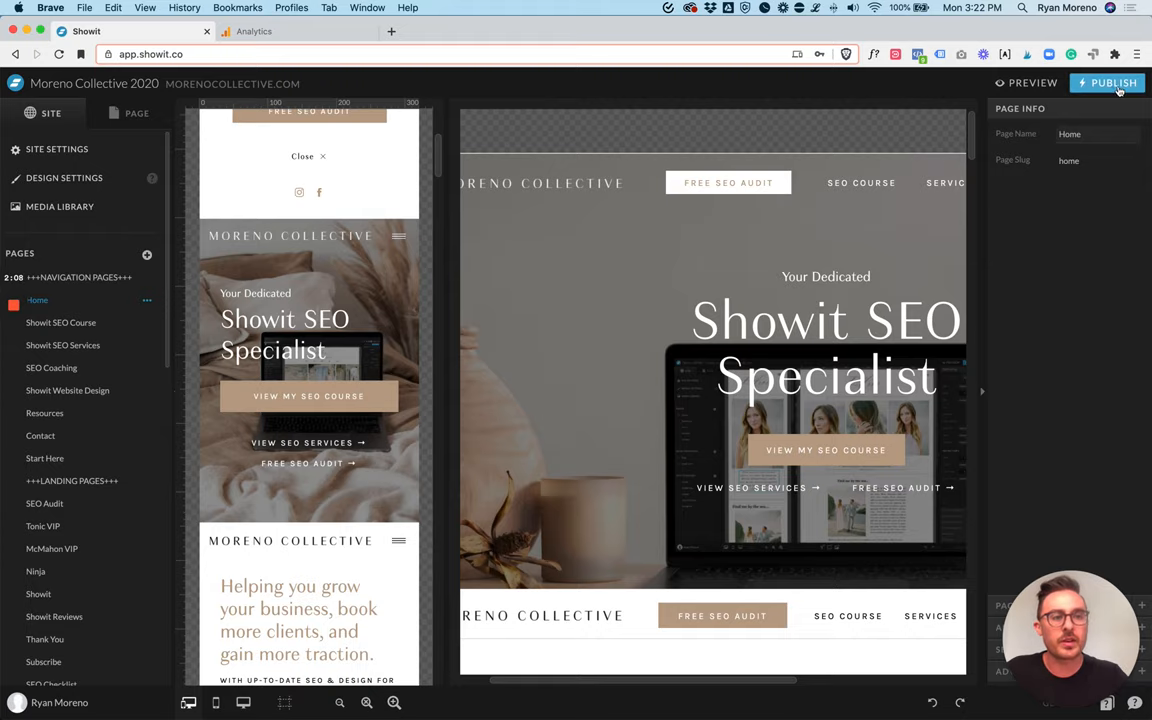
left_click(1110, 83)
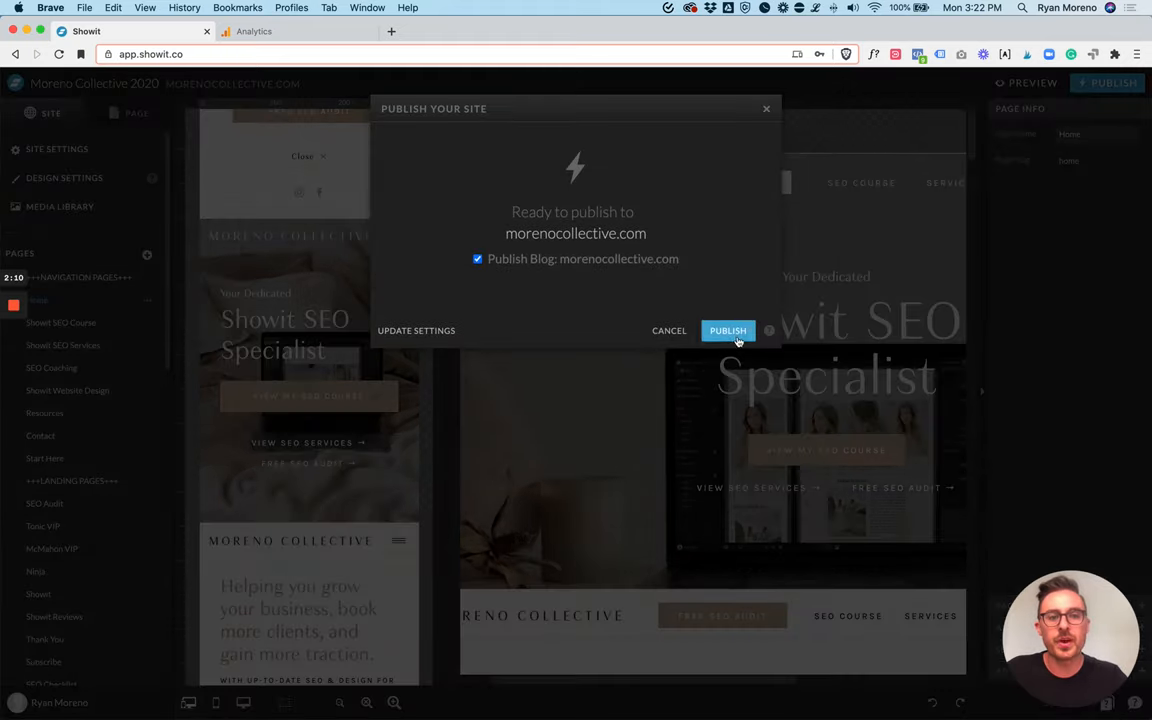
left_click(728, 330)
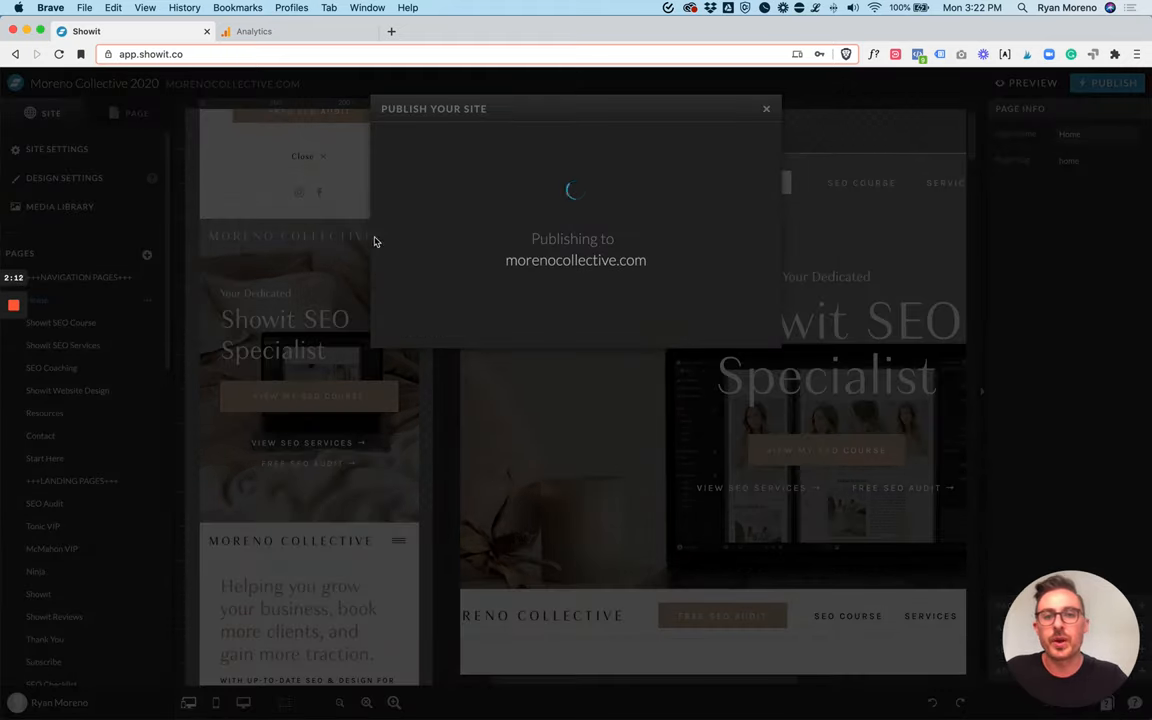